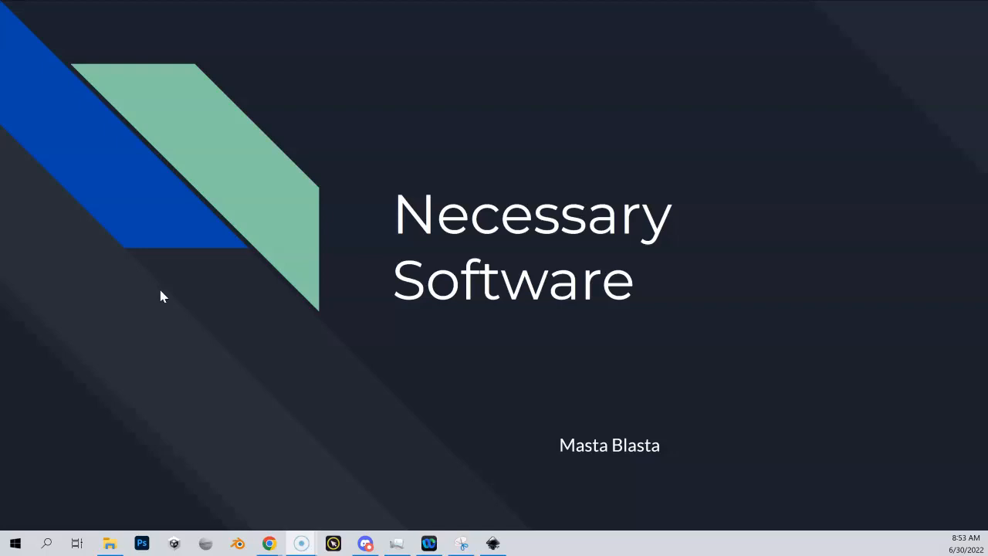
mouse_move(270, 208)
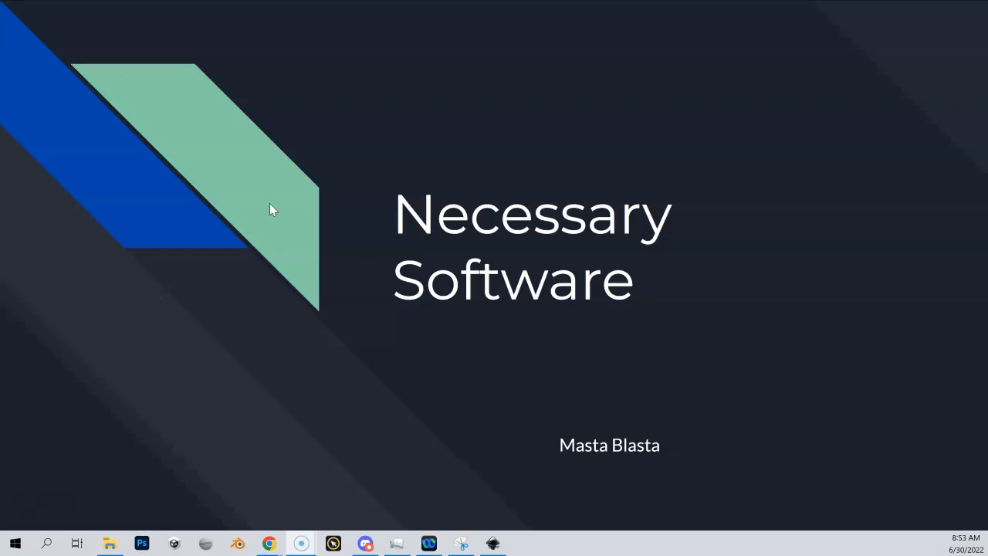
Advance from the Necessary Software title slide to the required-software list slide.
key(right)
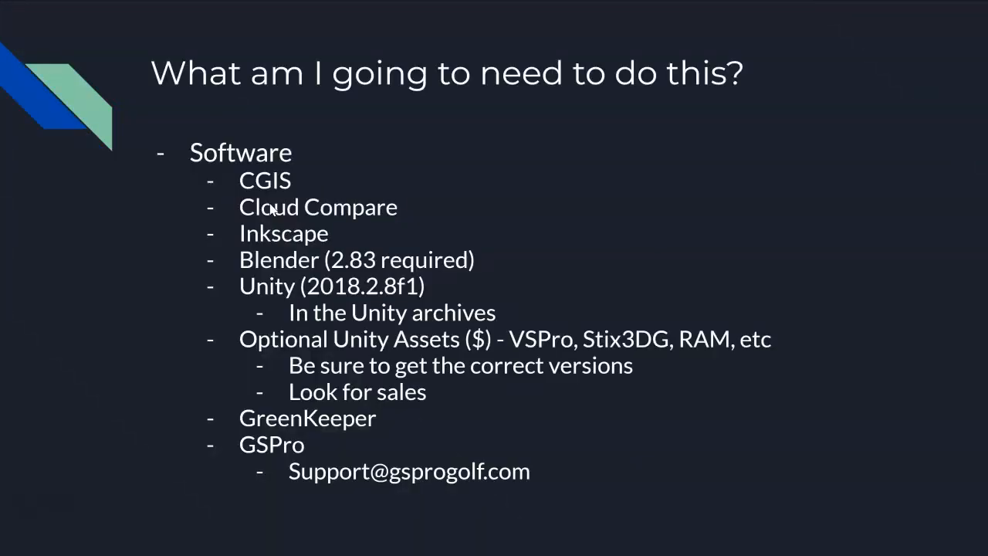